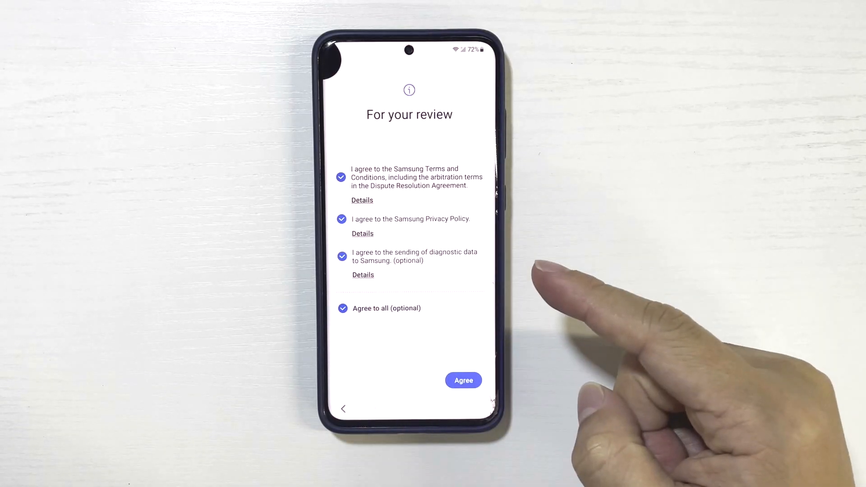
Agree to Samsung's terms, skip Wi-Fi setup, and wait for the Enter PIN screen.
click(463, 380)
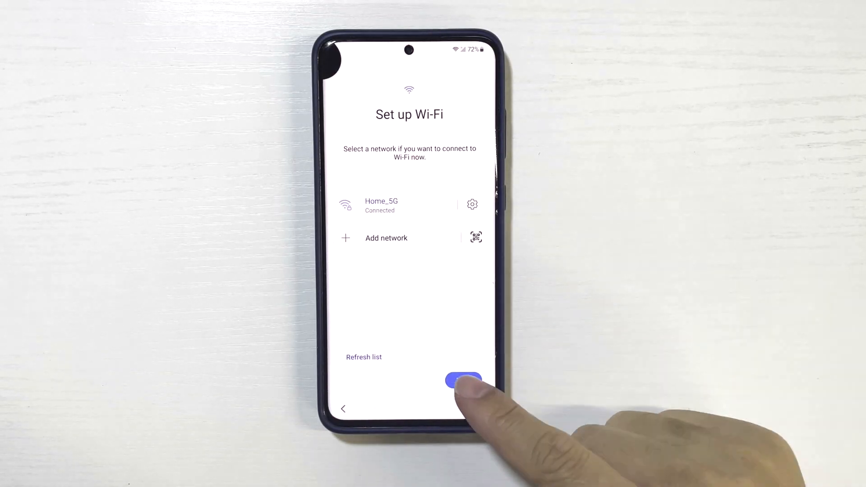
click(364, 356)
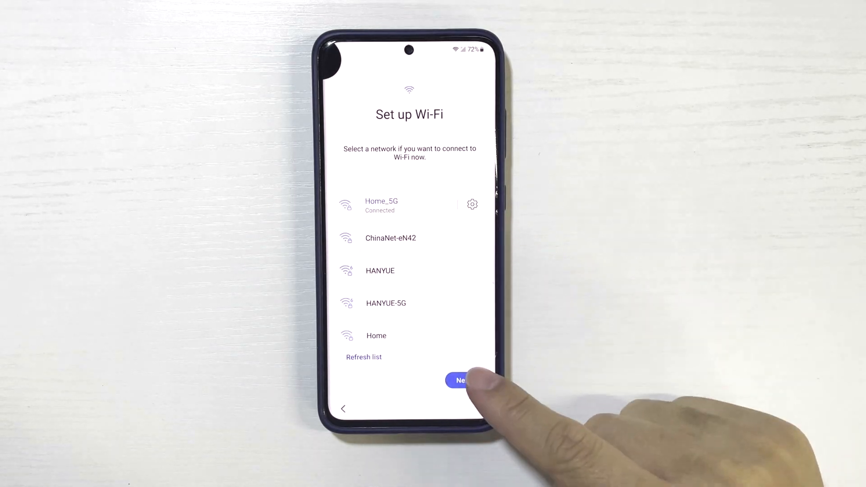
click(462, 380)
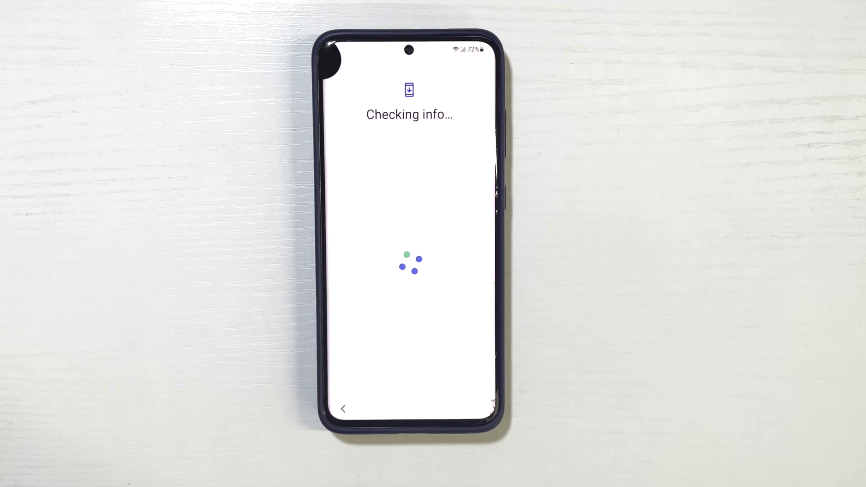
click(357, 299)
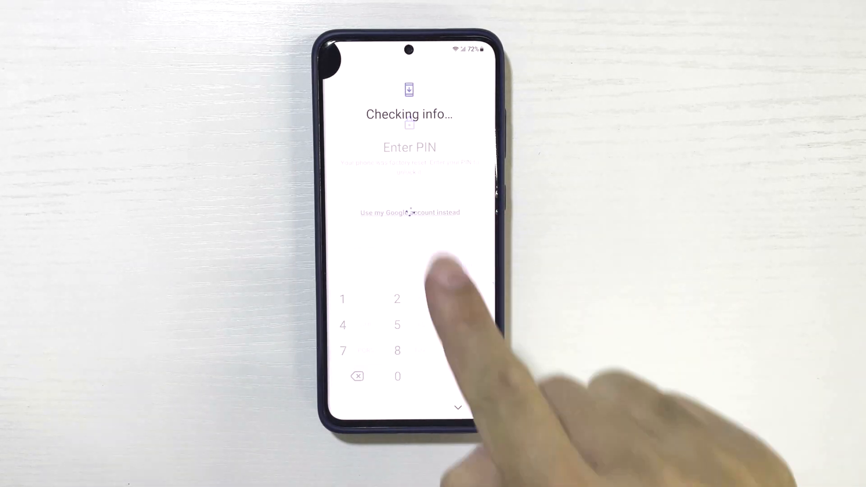
click(410, 212)
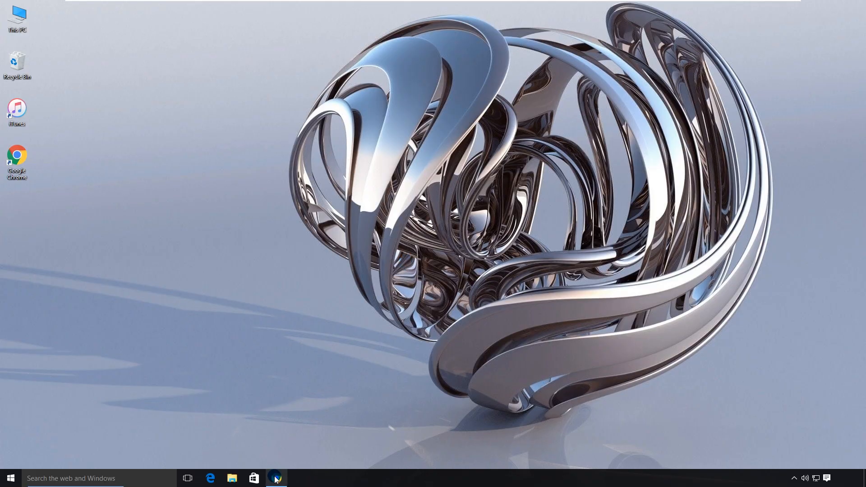
Download Android Password Refixer for Windows from isumsoft.com/android-password-refixer.
click(276, 479)
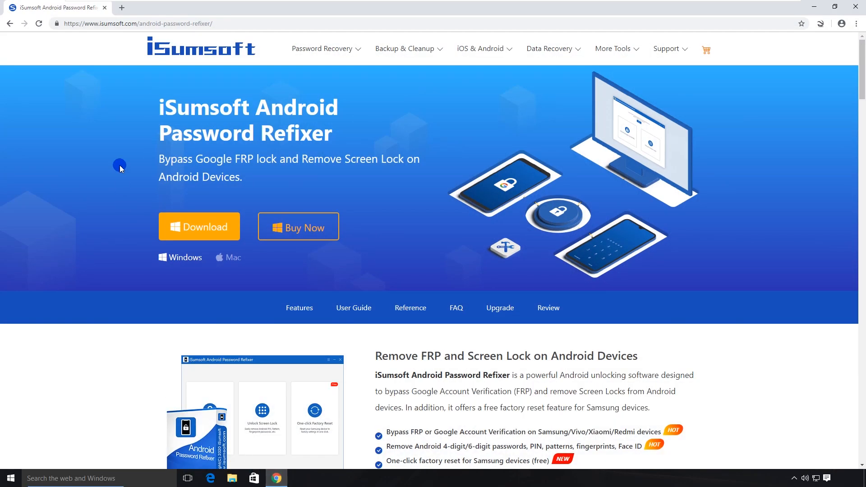
click(137, 23)
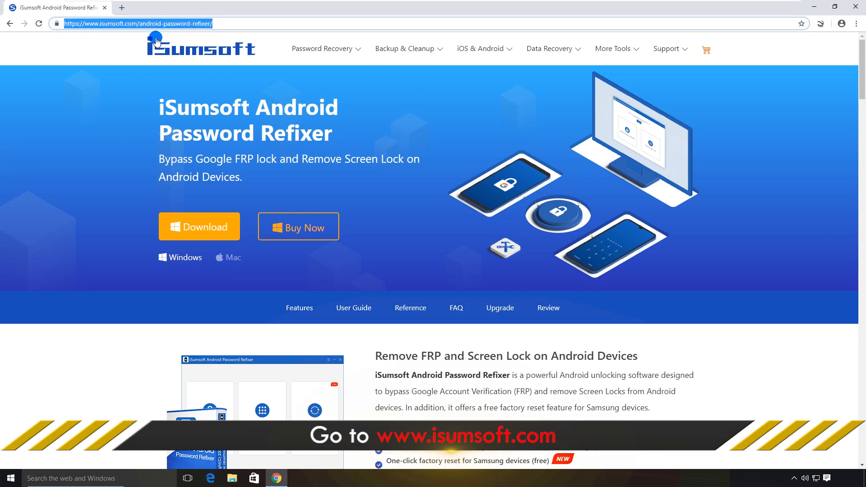
click(111, 75)
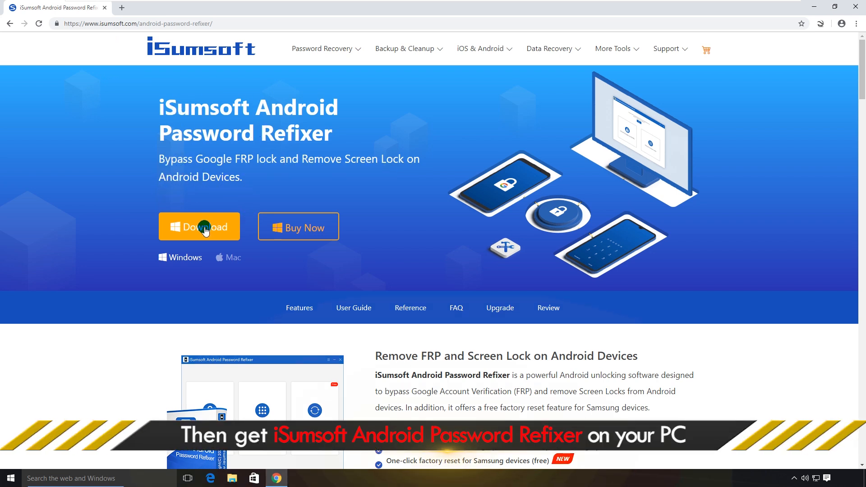
click(199, 227)
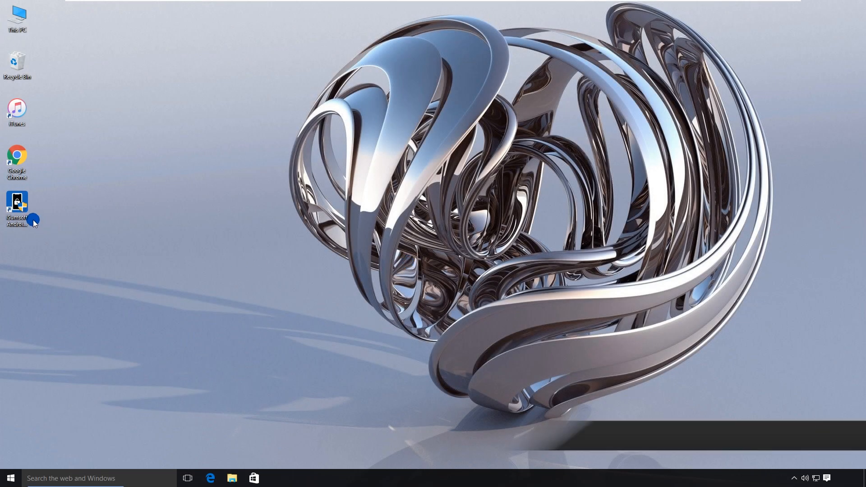
Launch Android Password Refixer, choose Unlock Google Lock (FRP), and select SAMSUNG as brand.
double_click(16, 204)
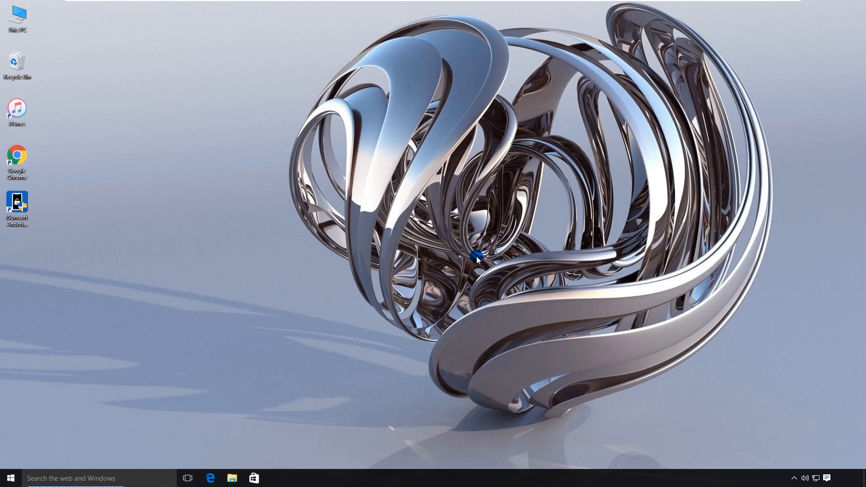
double_click(17, 203)
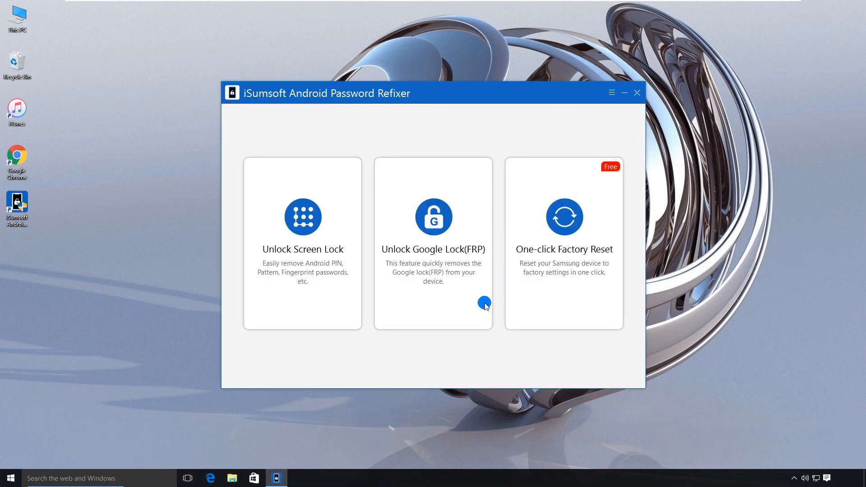
click(433, 243)
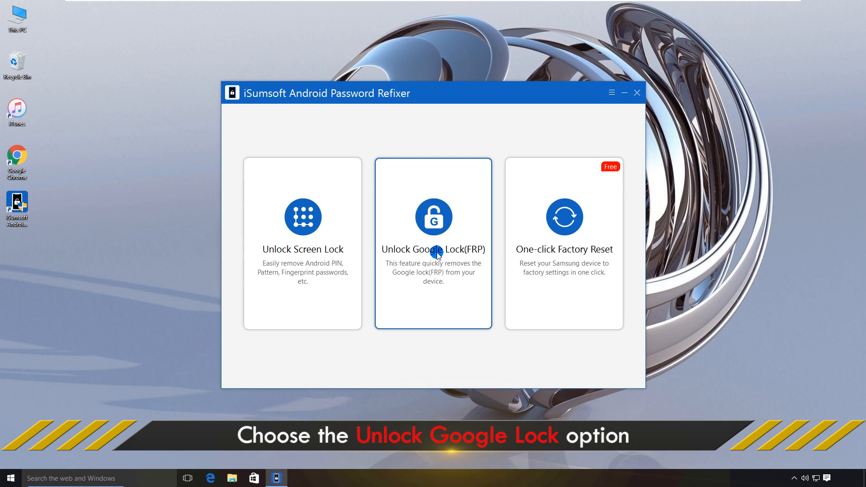
click(433, 243)
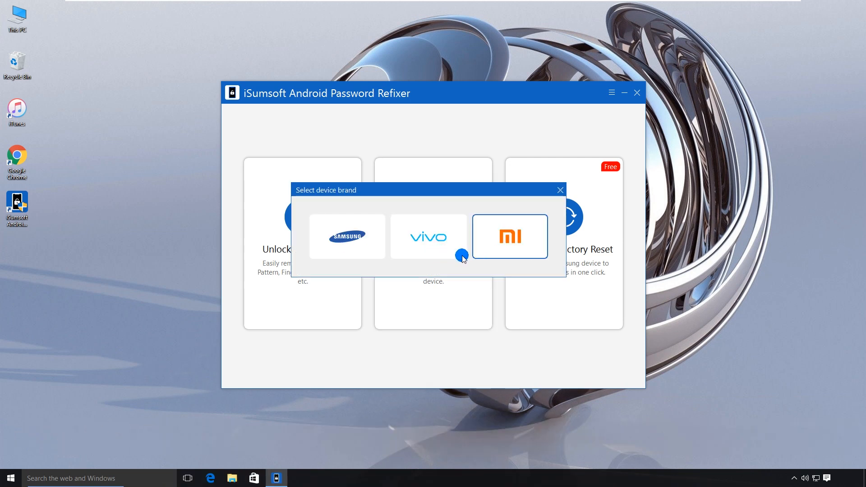
click(346, 237)
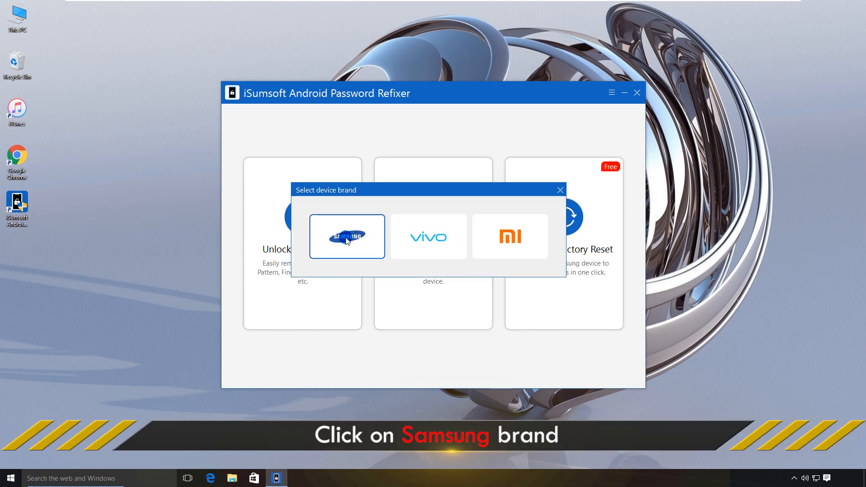
click(347, 236)
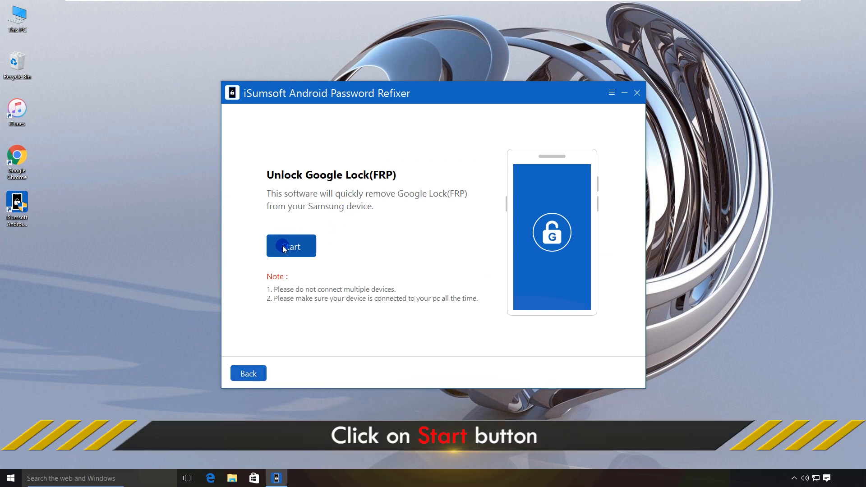
Start unlocking and pick All Android Versions (2023 new method), then continue.
click(290, 246)
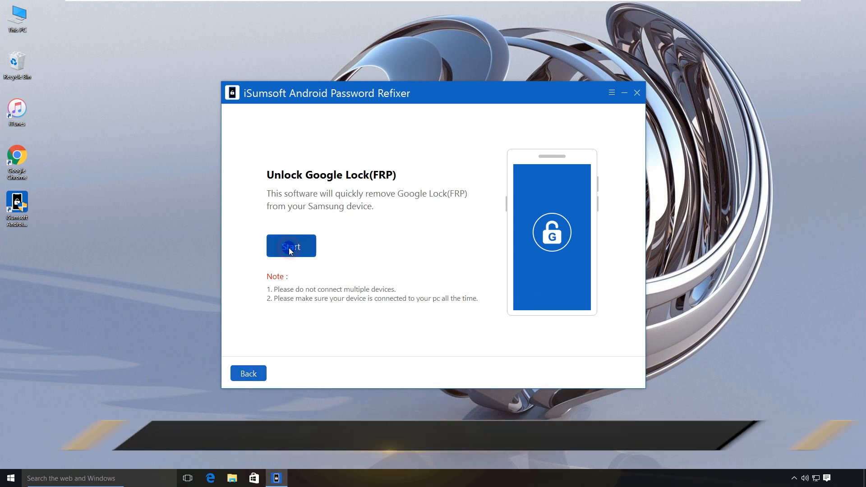
click(291, 246)
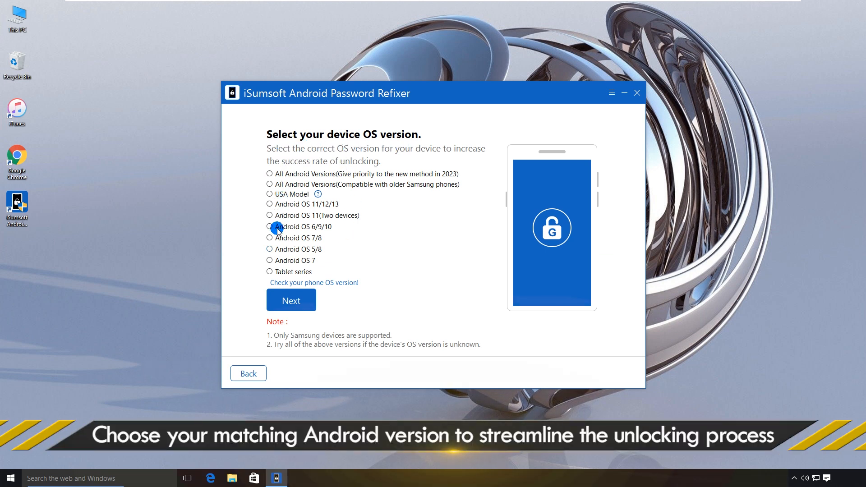
mouse_move(355, 195)
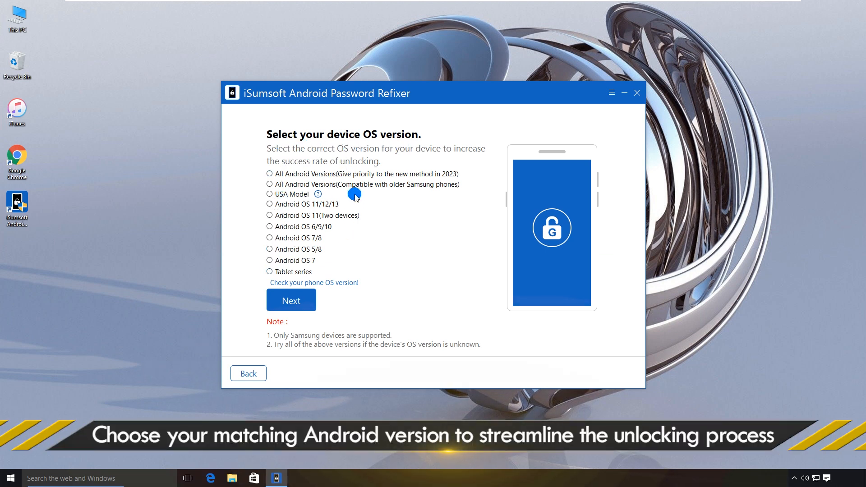
click(270, 174)
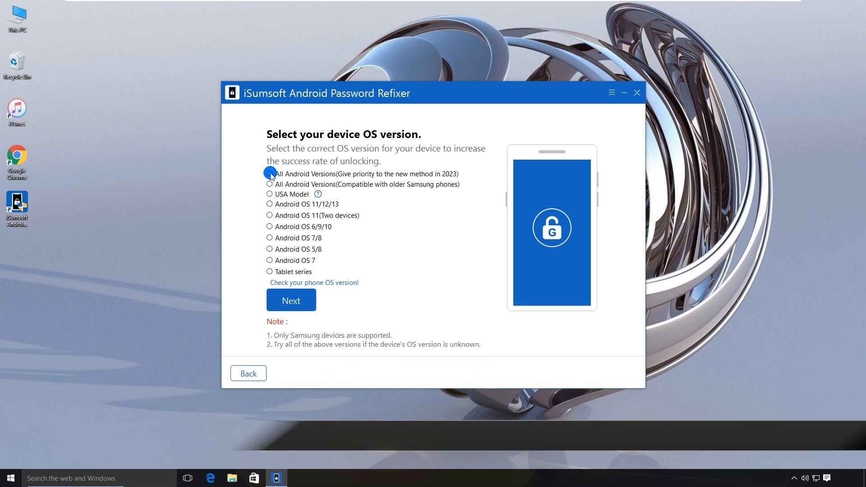
click(270, 173)
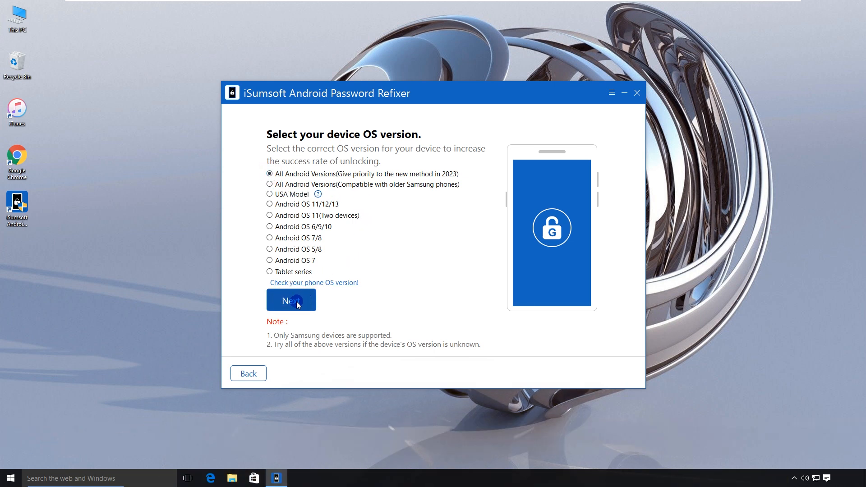
click(291, 300)
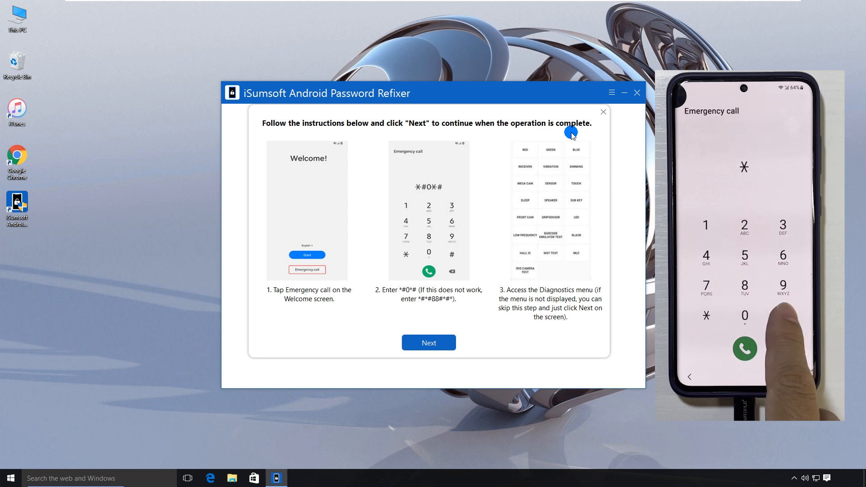
Reach the phone's Diagnostics menu via emergency dial *#0*#, then continue in the program.
click(783, 315)
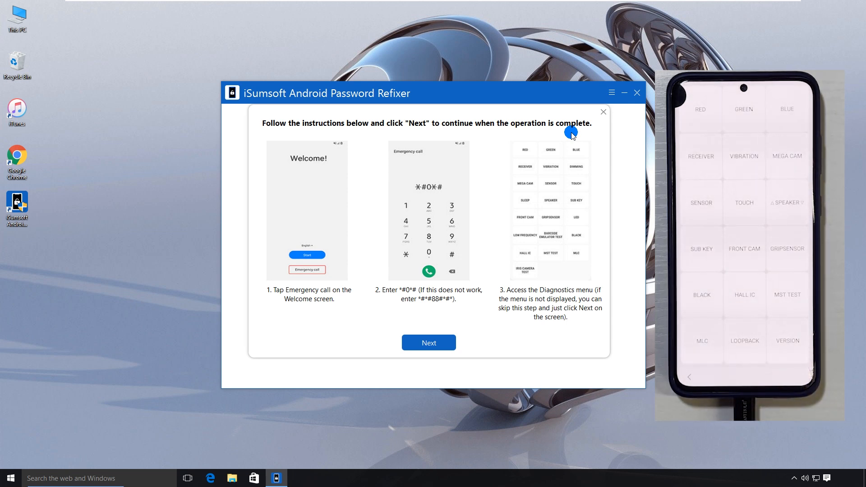
click(428, 342)
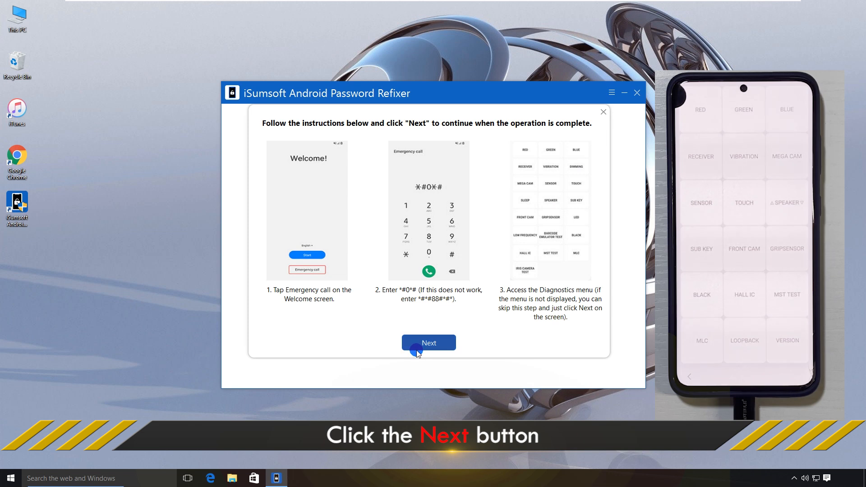
click(428, 342)
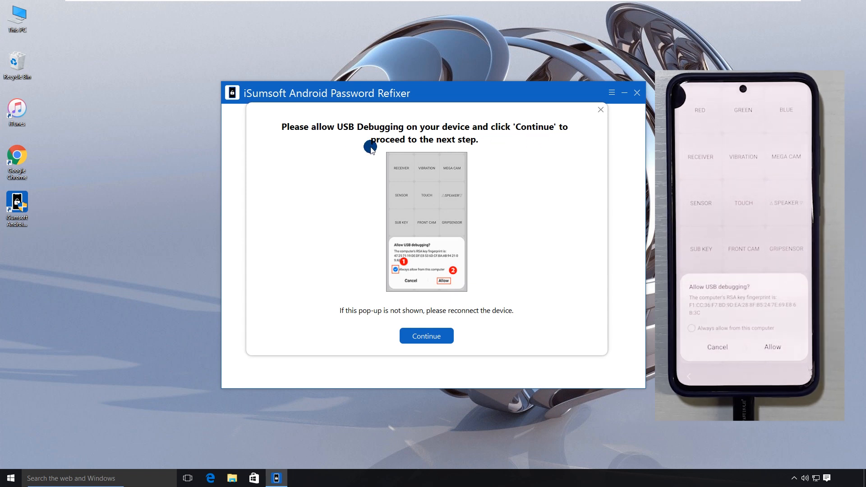
mouse_move(455, 318)
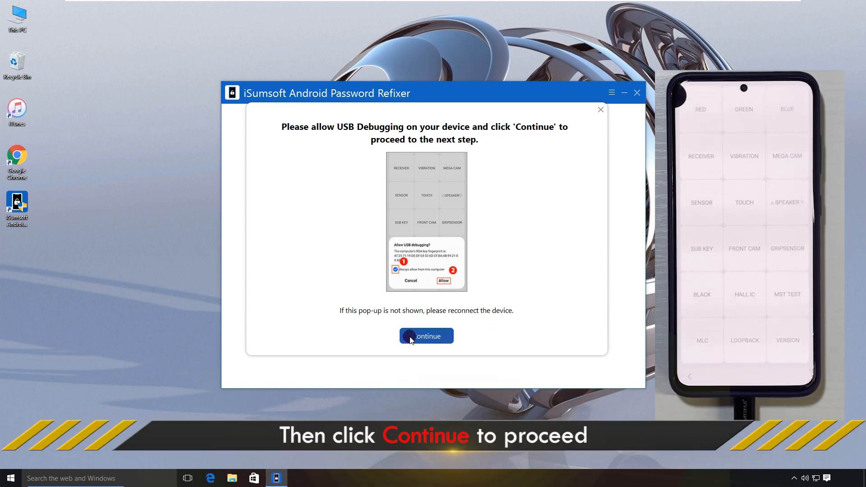
Continue the unlock after allowing USB debugging on the phone.
click(426, 336)
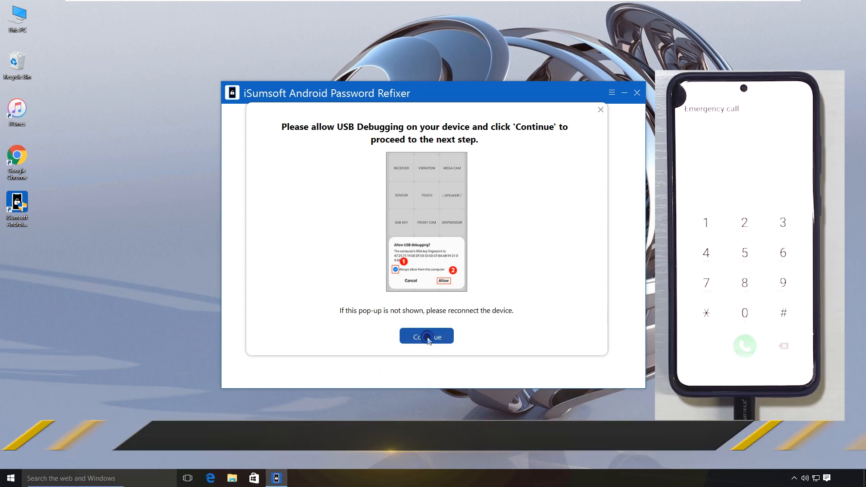
click(425, 335)
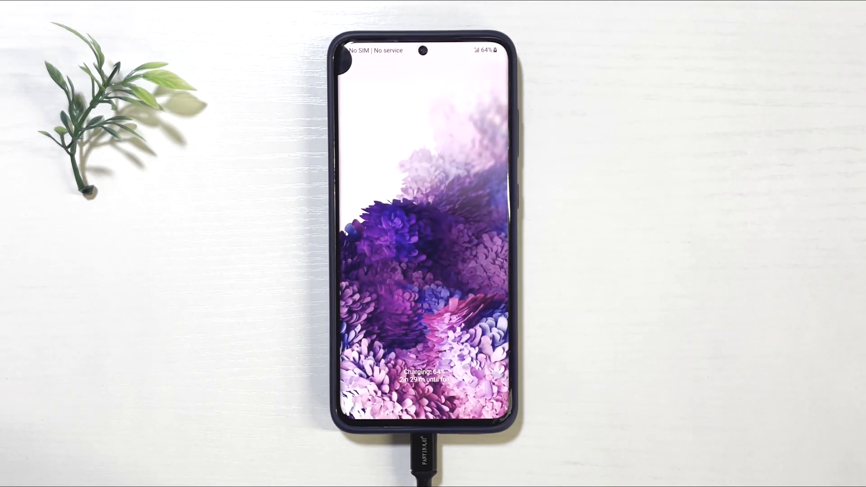
Swipe past the restarted phone's lock screen and return to the home screen.
click(442, 403)
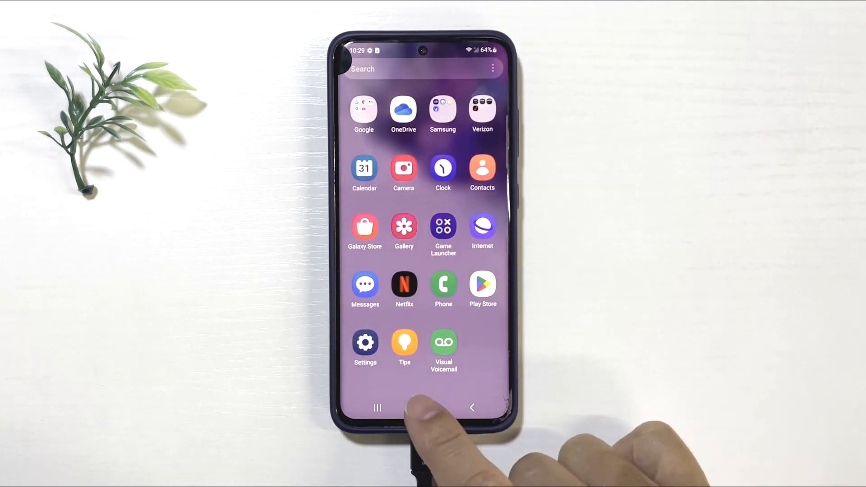
click(425, 408)
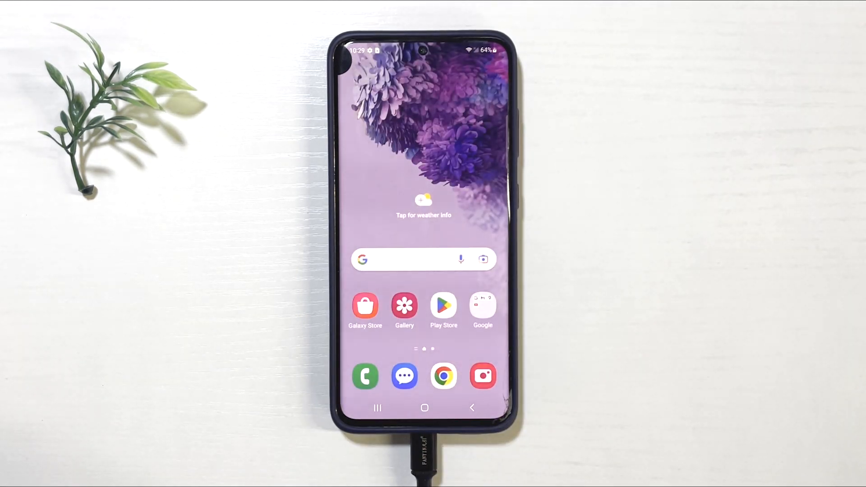